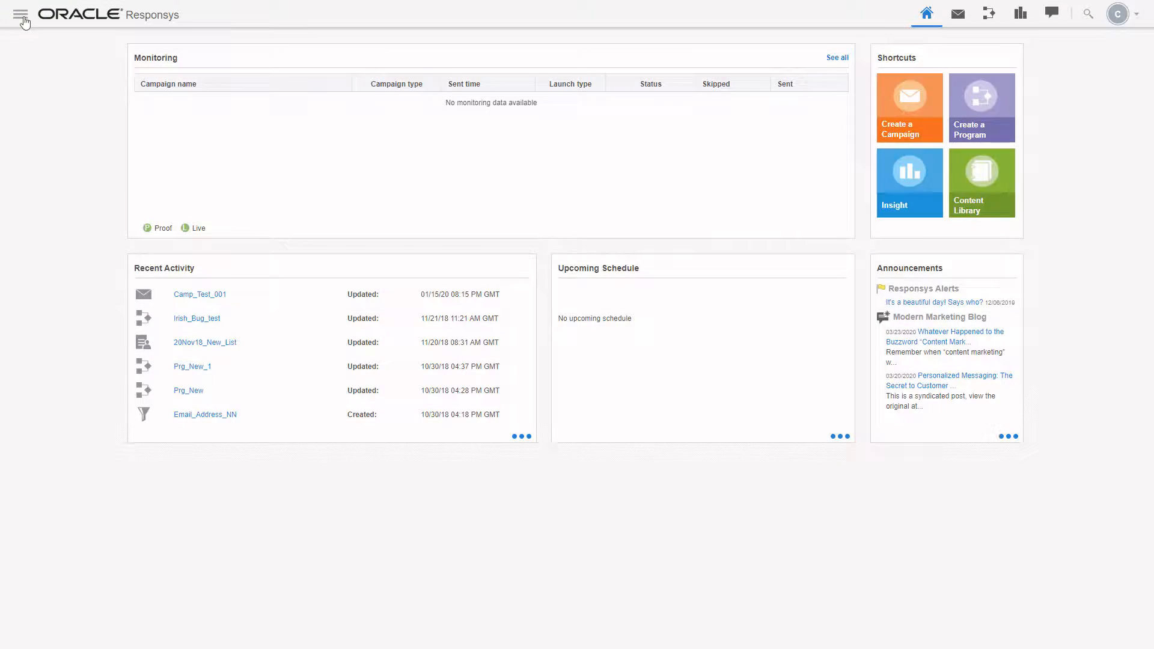
click(20, 14)
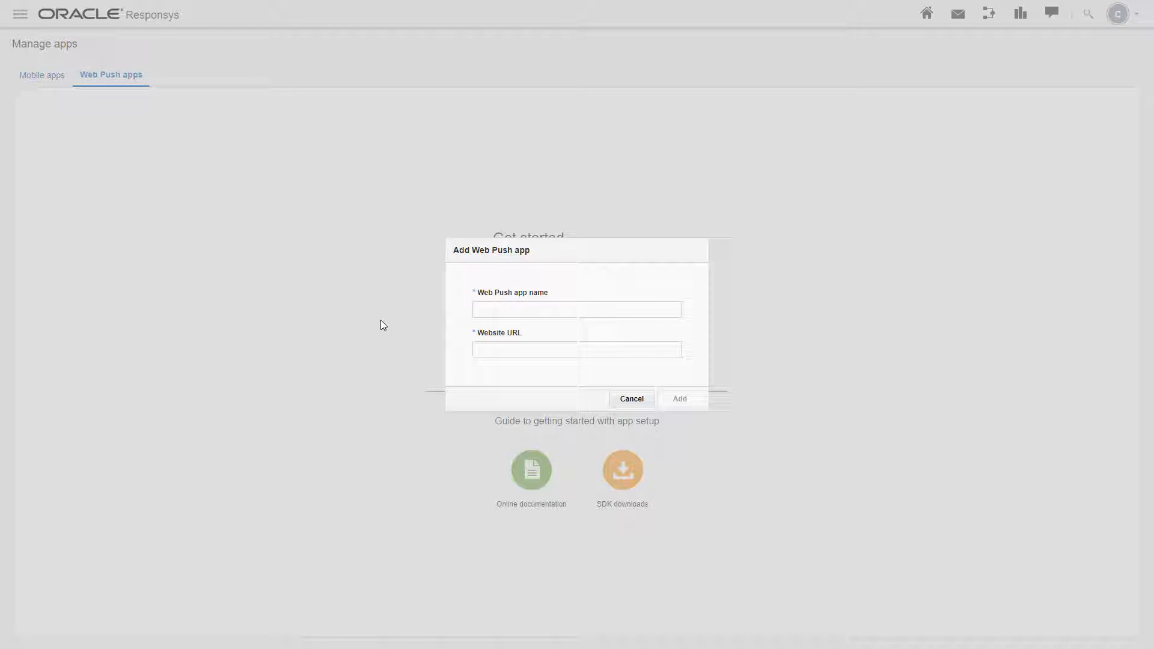
text(Dur)
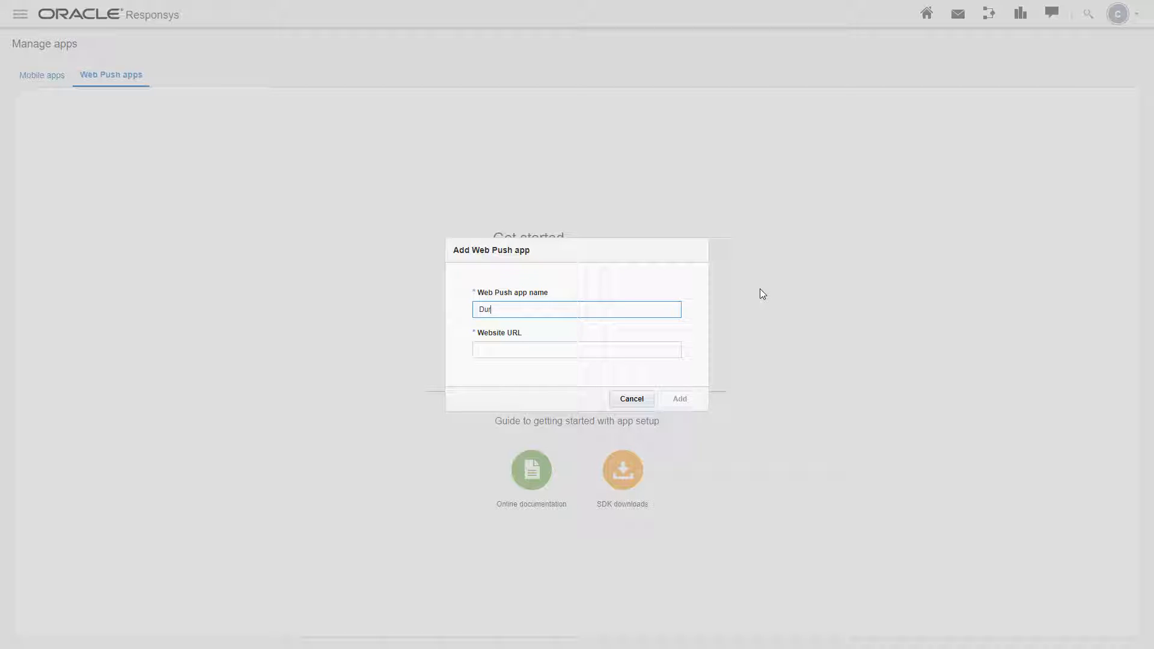
text(https://www.durhamdenim.in)
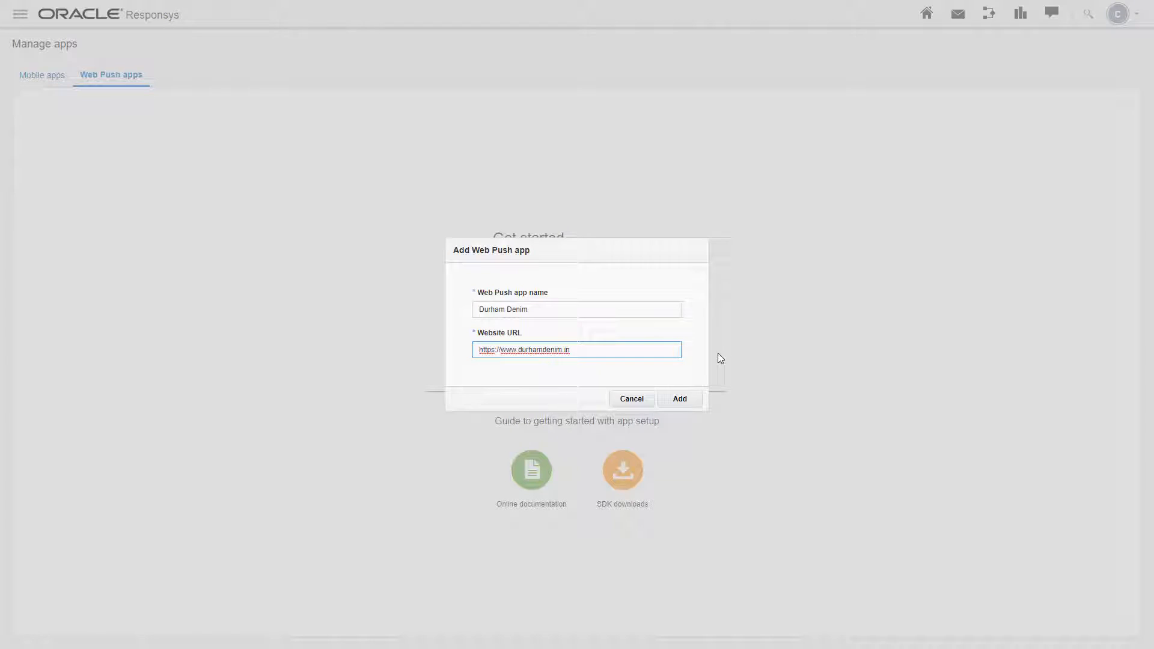
Step: Add the Durham Denim app and view its name, URL and app ID
click(678, 398)
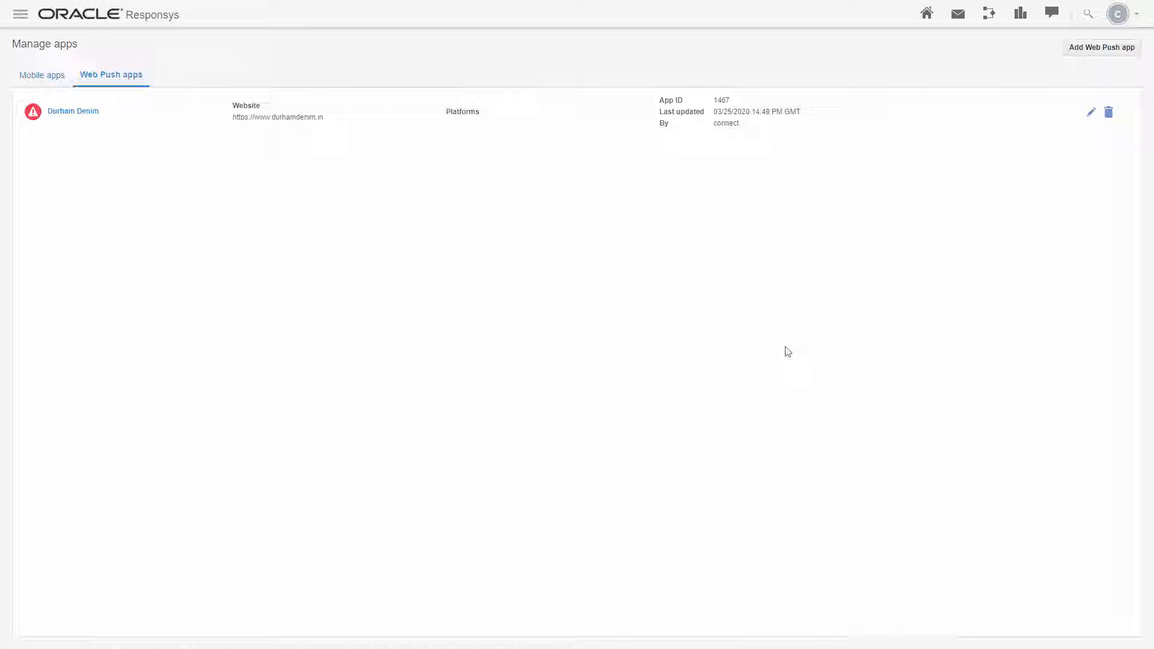
click(72, 112)
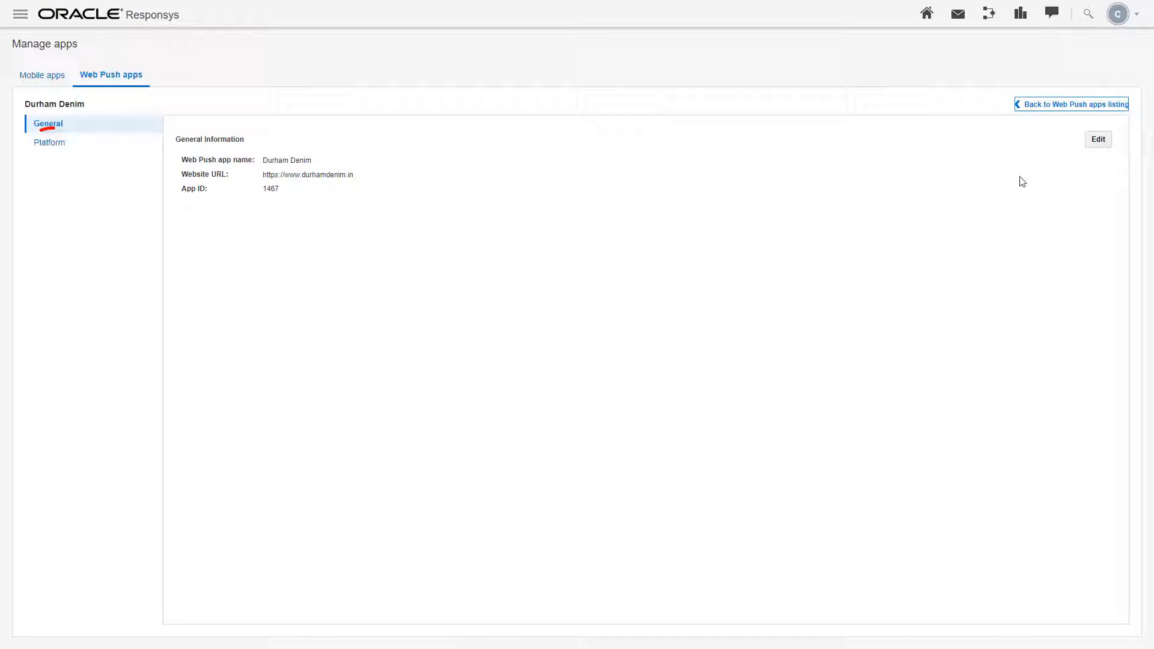
Step: Fill in the Durham Denim Std Test Platform title, icon URL and badge URL, and read the image URL help
click(49, 142)
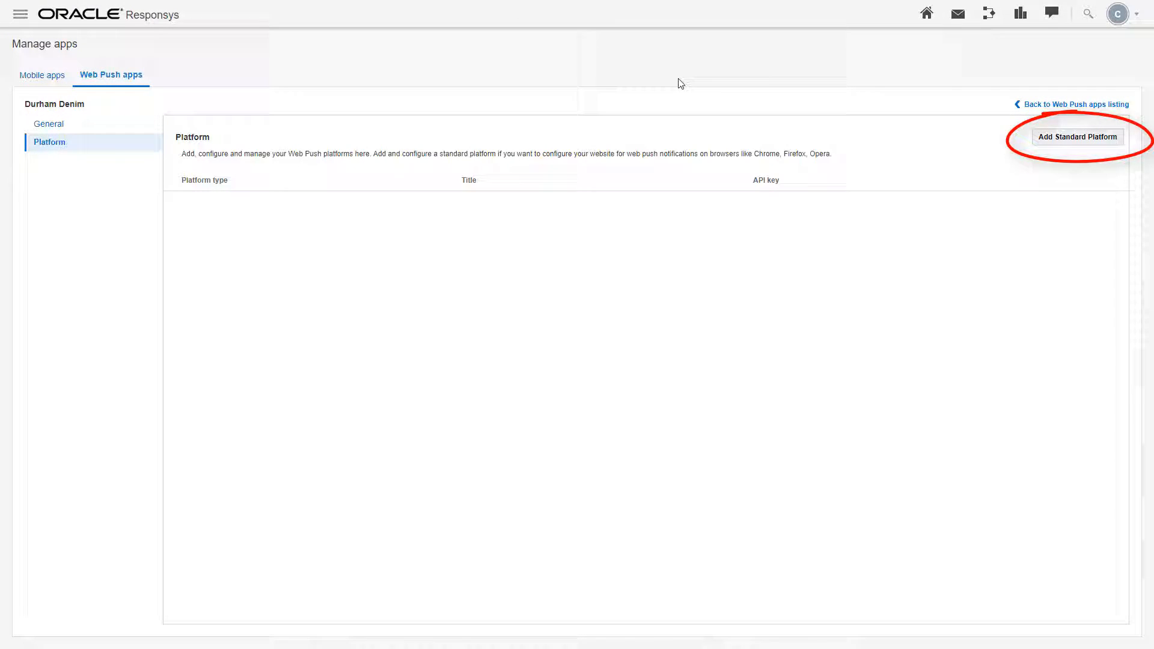
click(1077, 137)
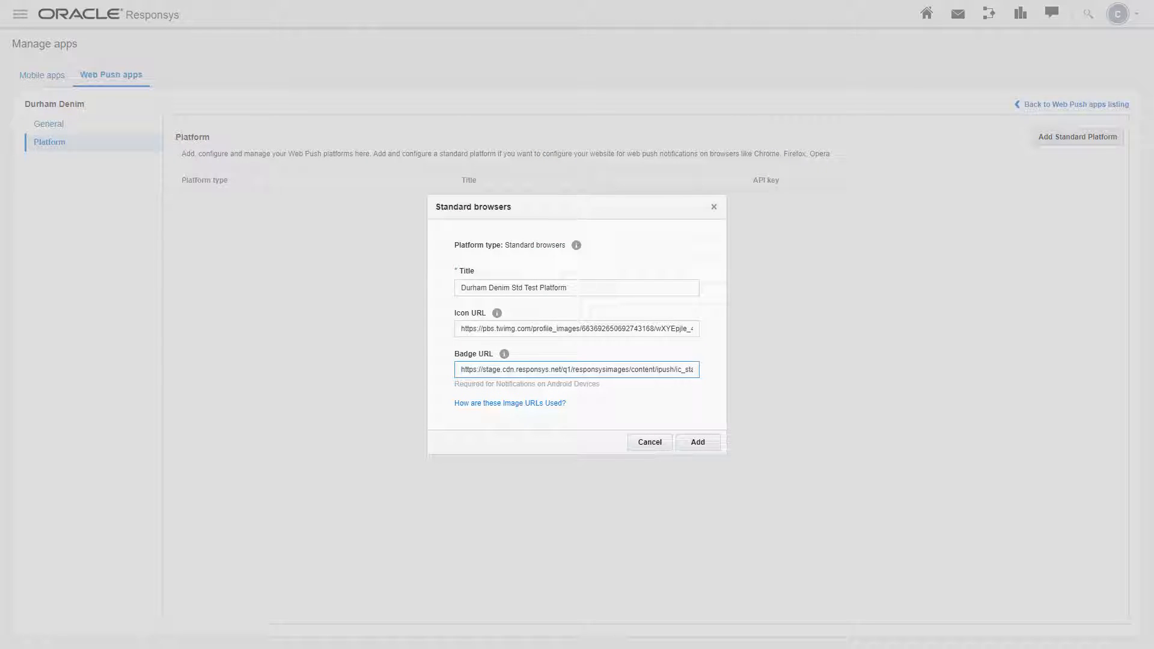
mouse_move(503, 354)
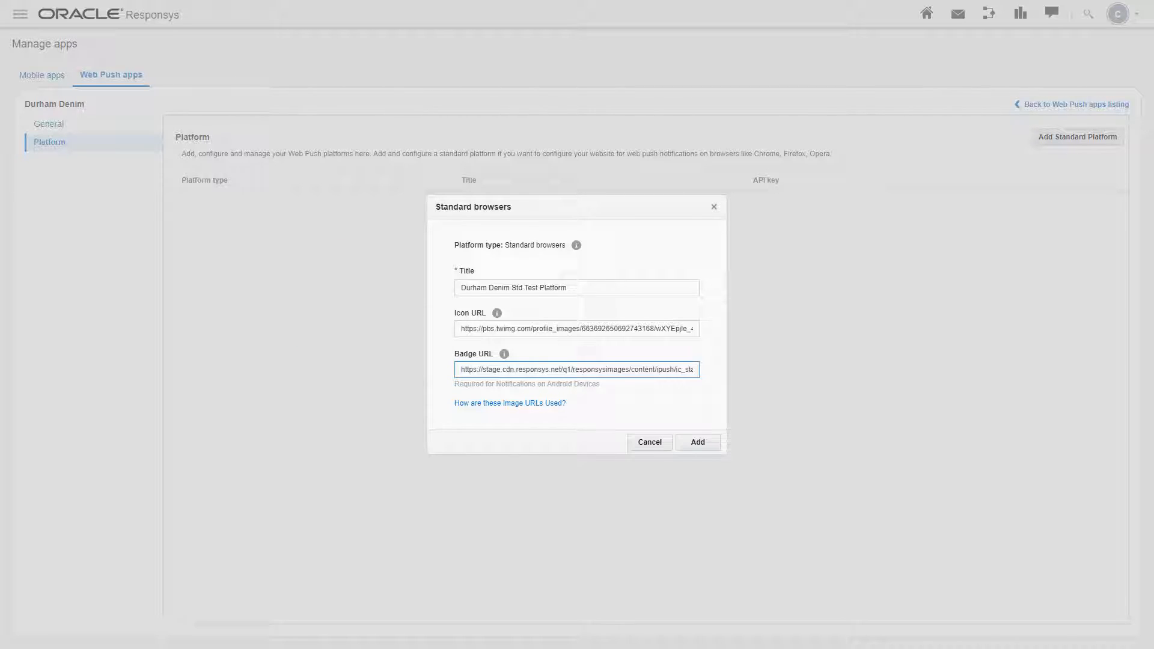
click(509, 403)
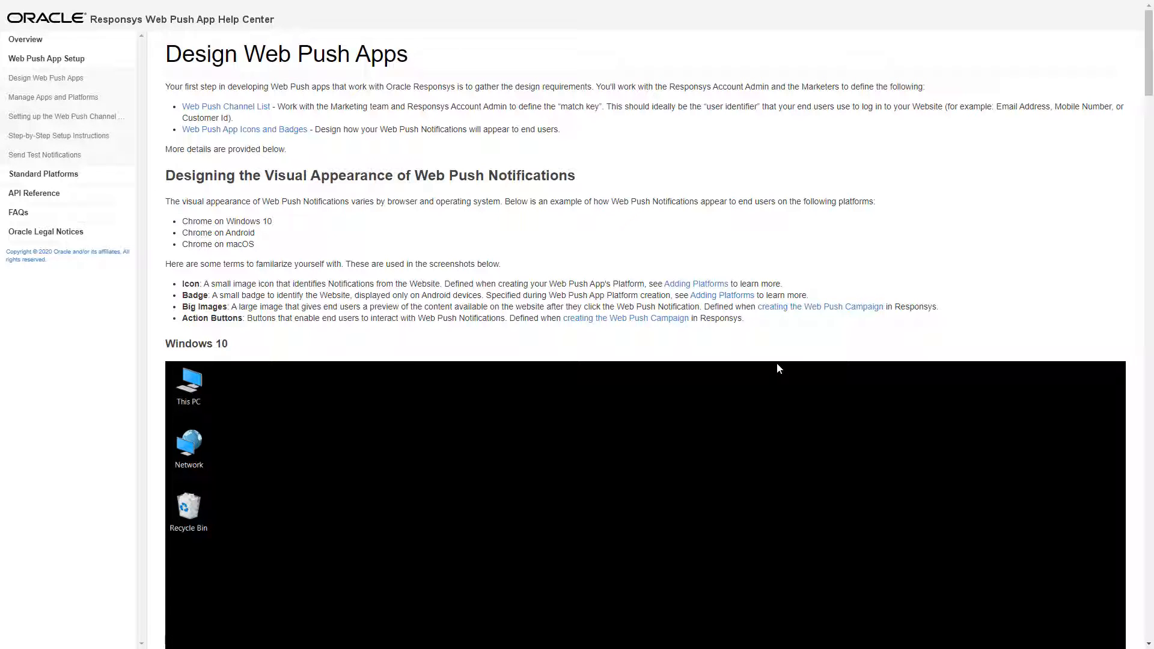
scroll(down, 3)
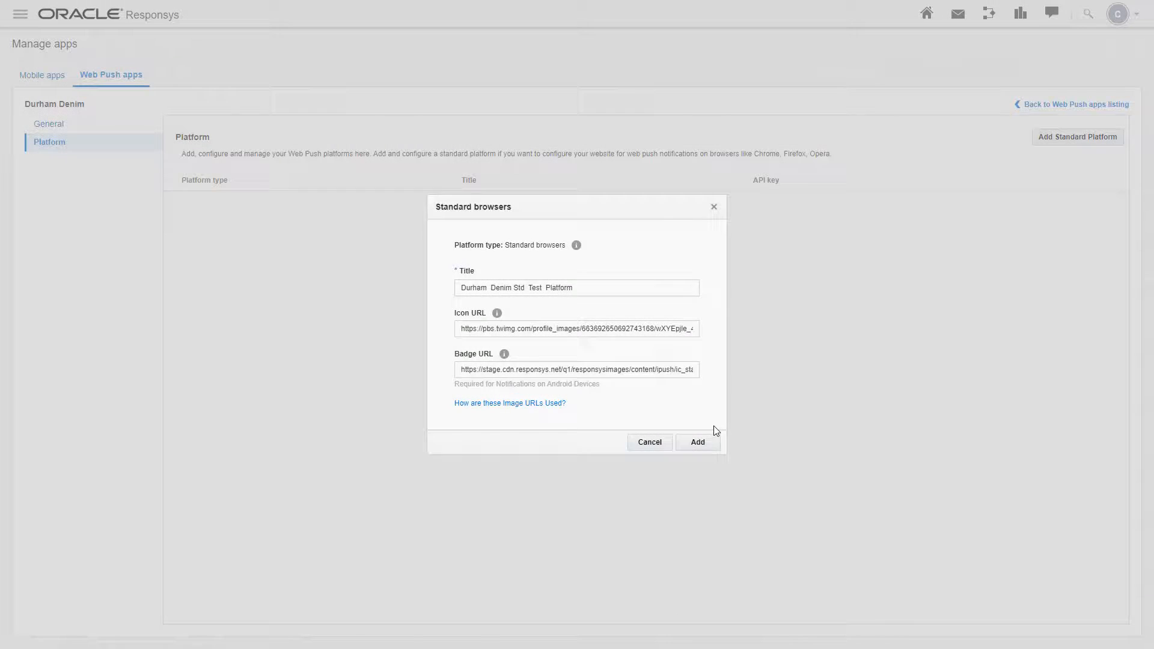
Step: Add Durham Denim Std Test Platform, confirm, and navigate to Data > Manage Lists
click(696, 441)
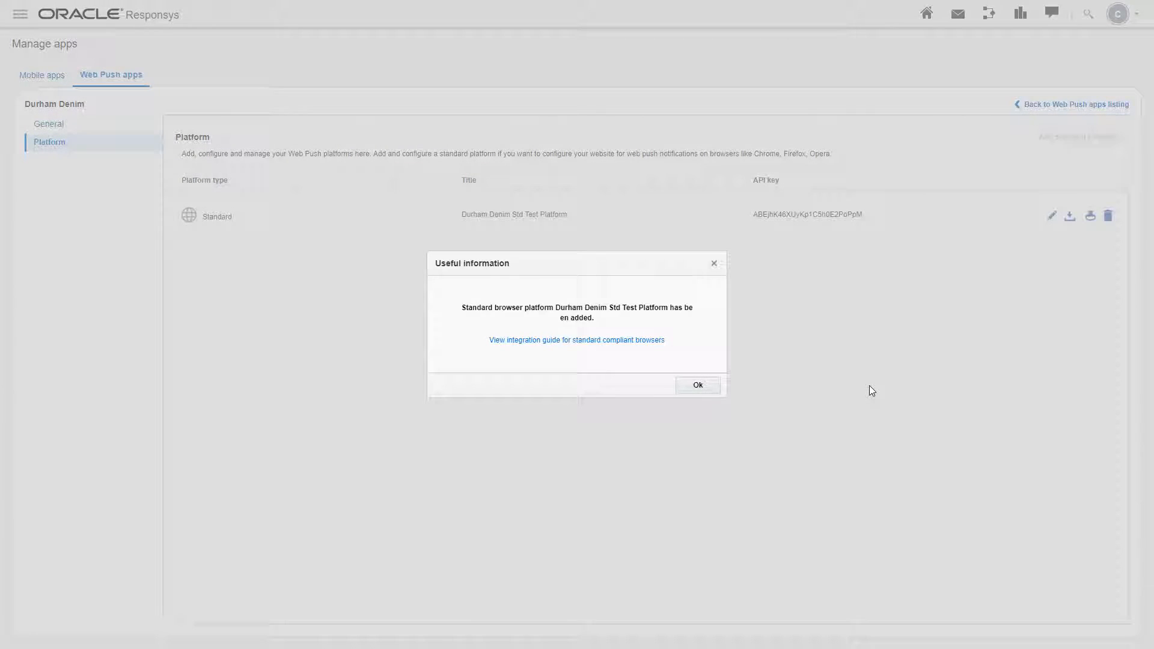
click(697, 385)
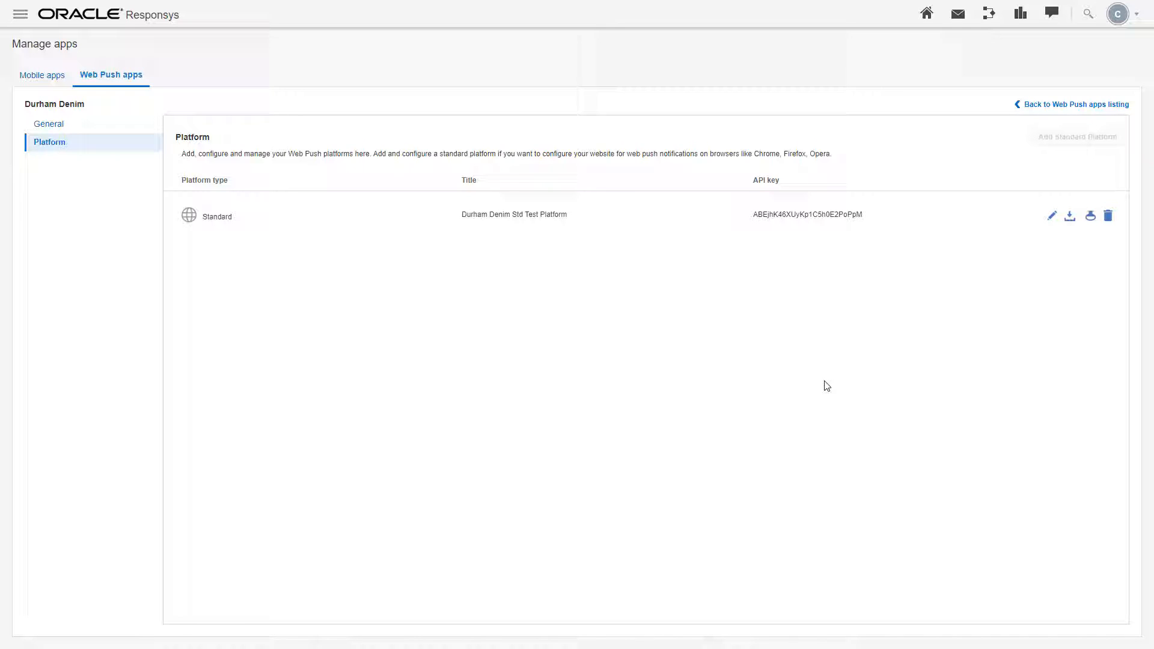
click(20, 13)
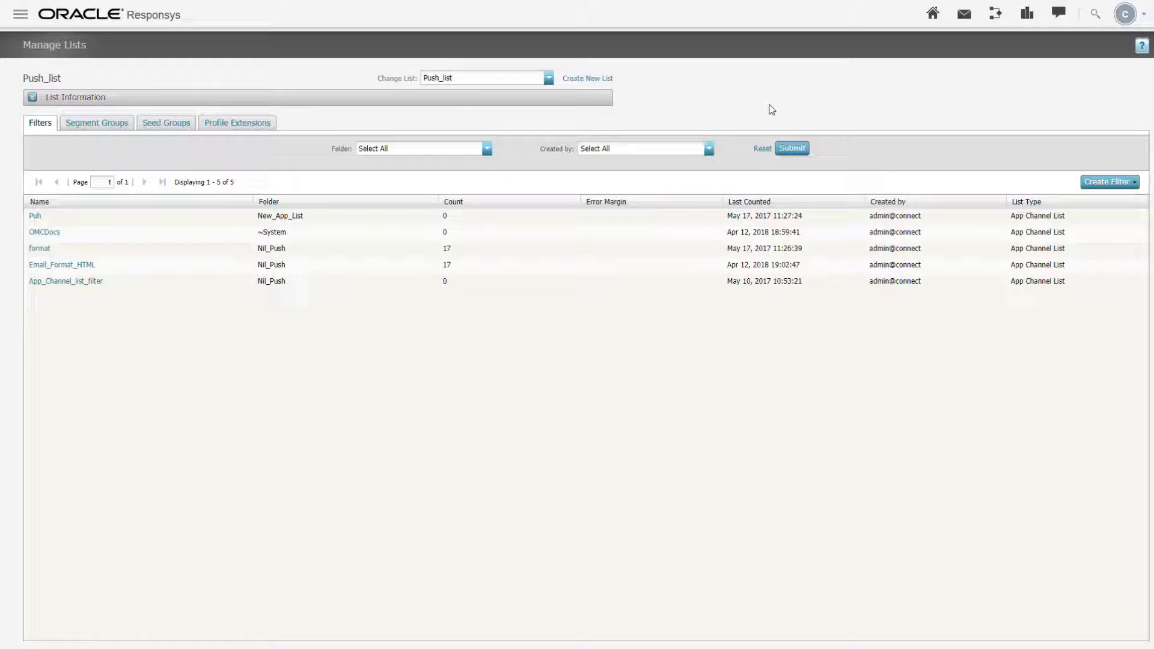
Step: Create PROFILE-LIST_WEBPUSH for PROFILE-LIST, choosing a folder and mapping recipients to EMAIL_ADDRESS_
click(549, 78)
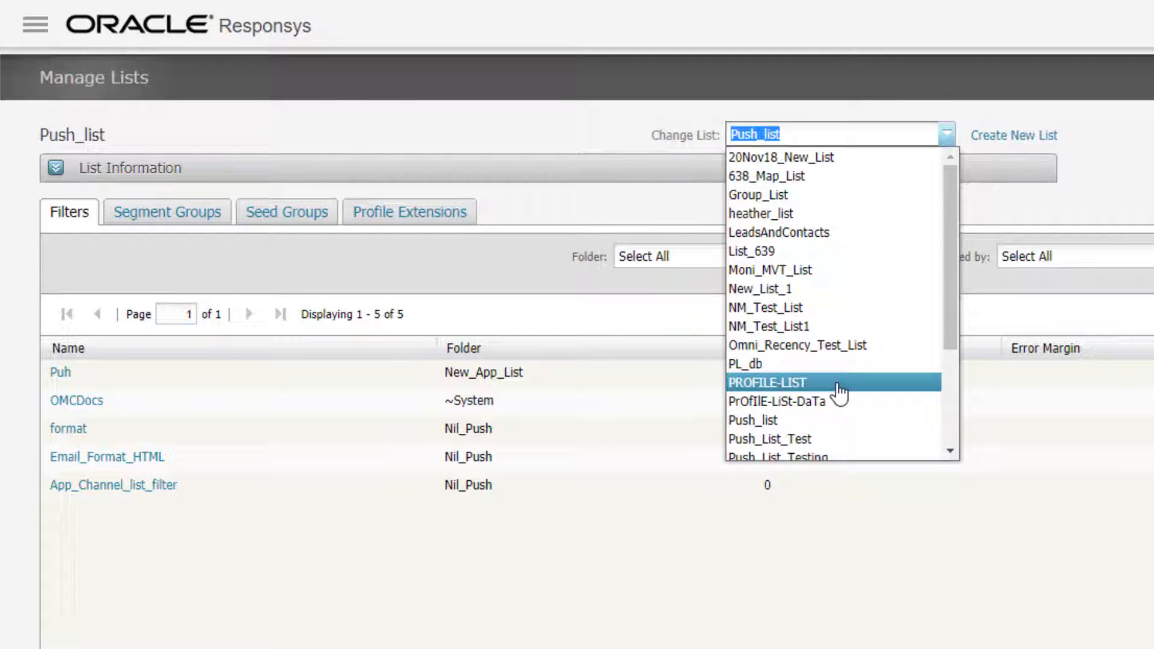
click(768, 382)
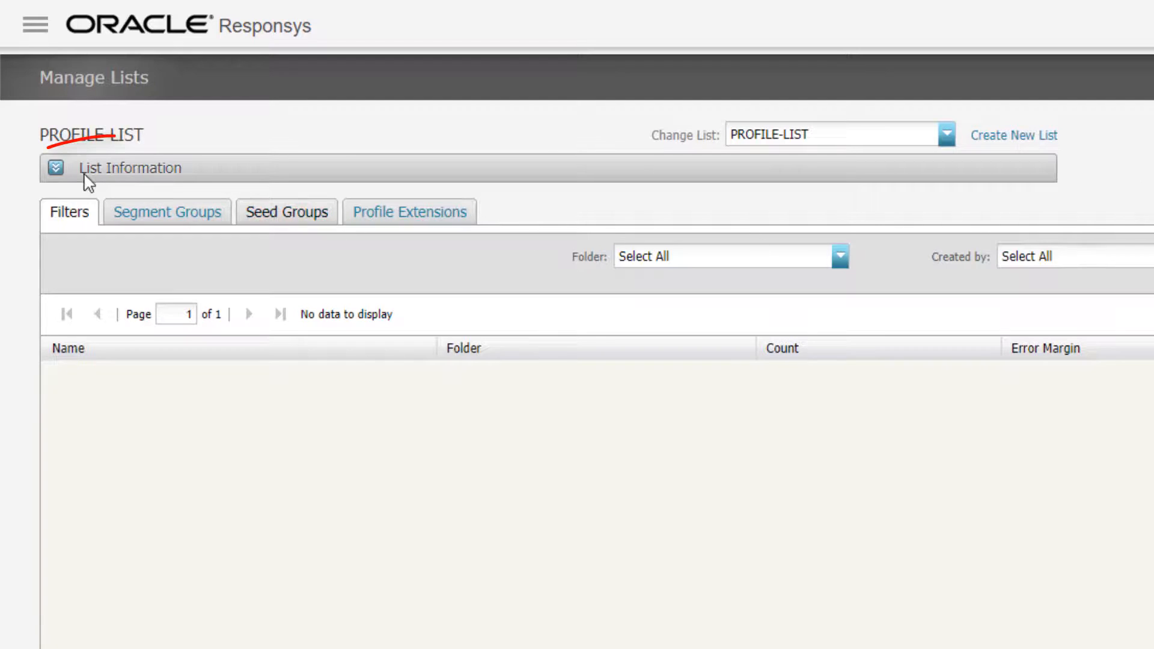
click(56, 167)
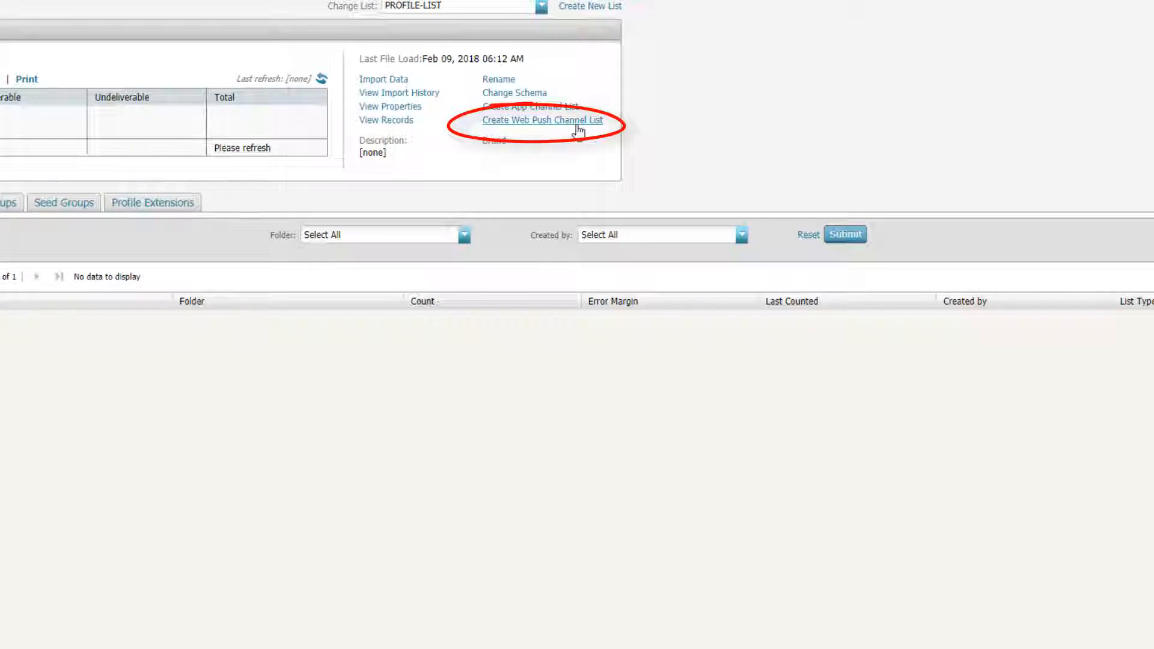
click(543, 120)
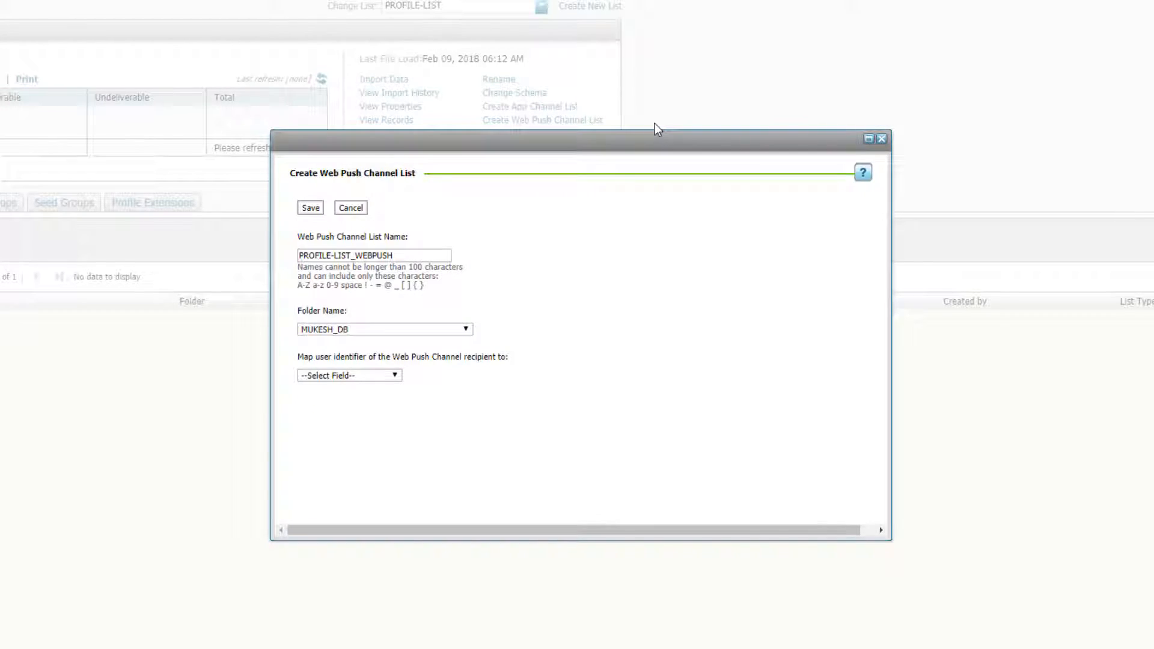
mouse_move(555, 319)
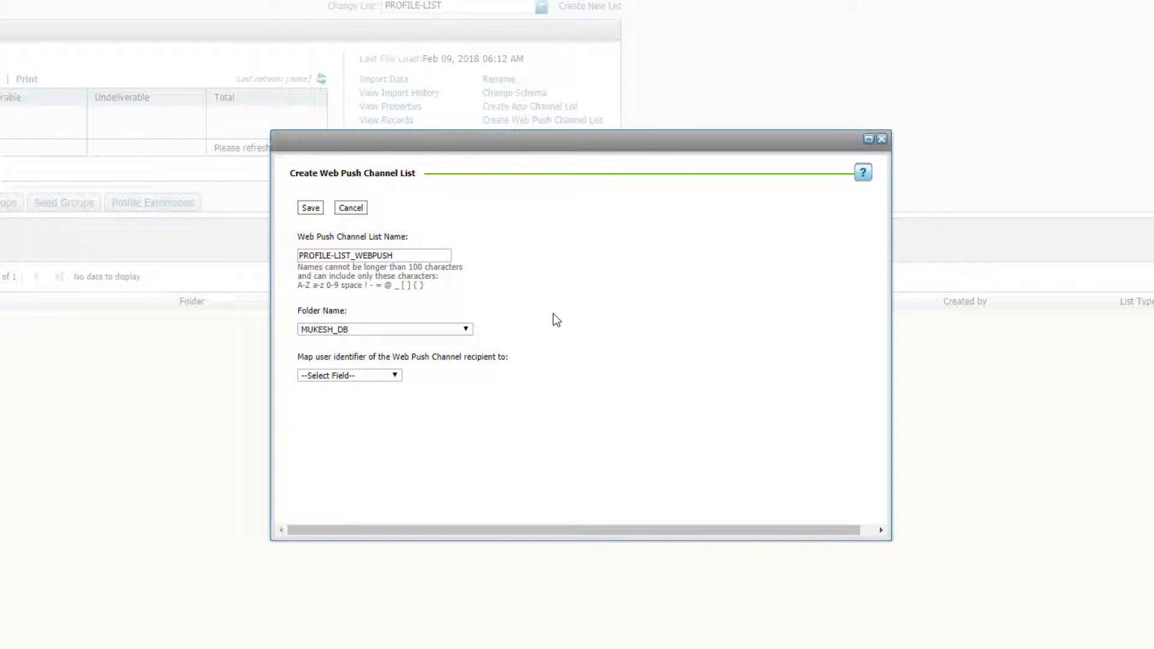
click(465, 329)
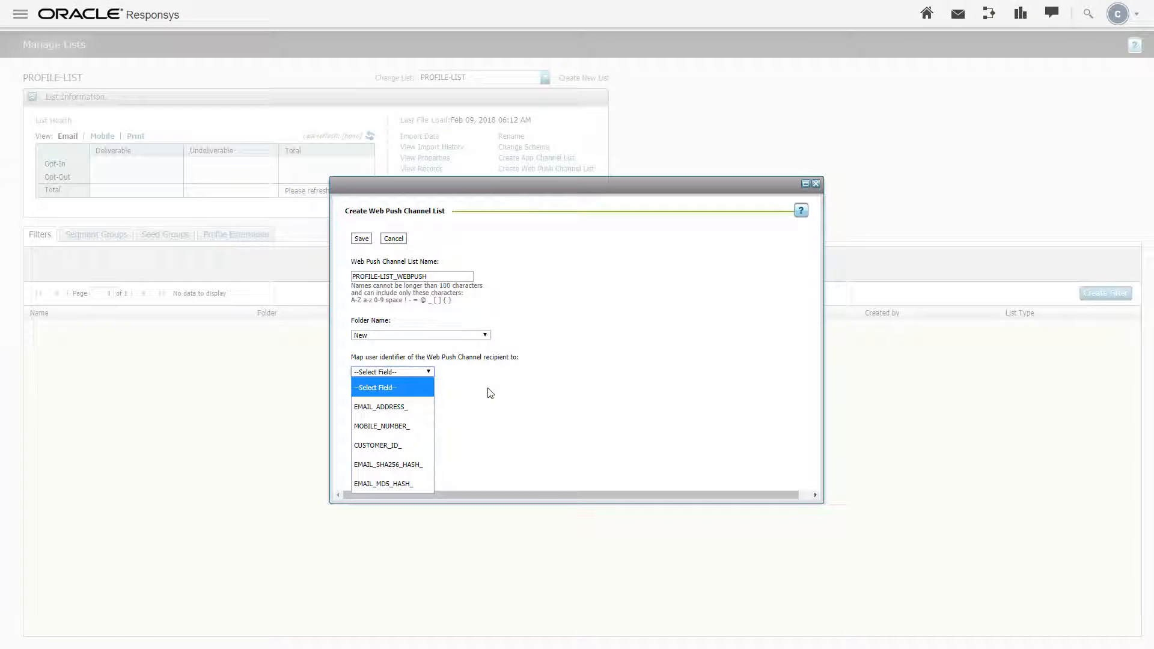
click(381, 407)
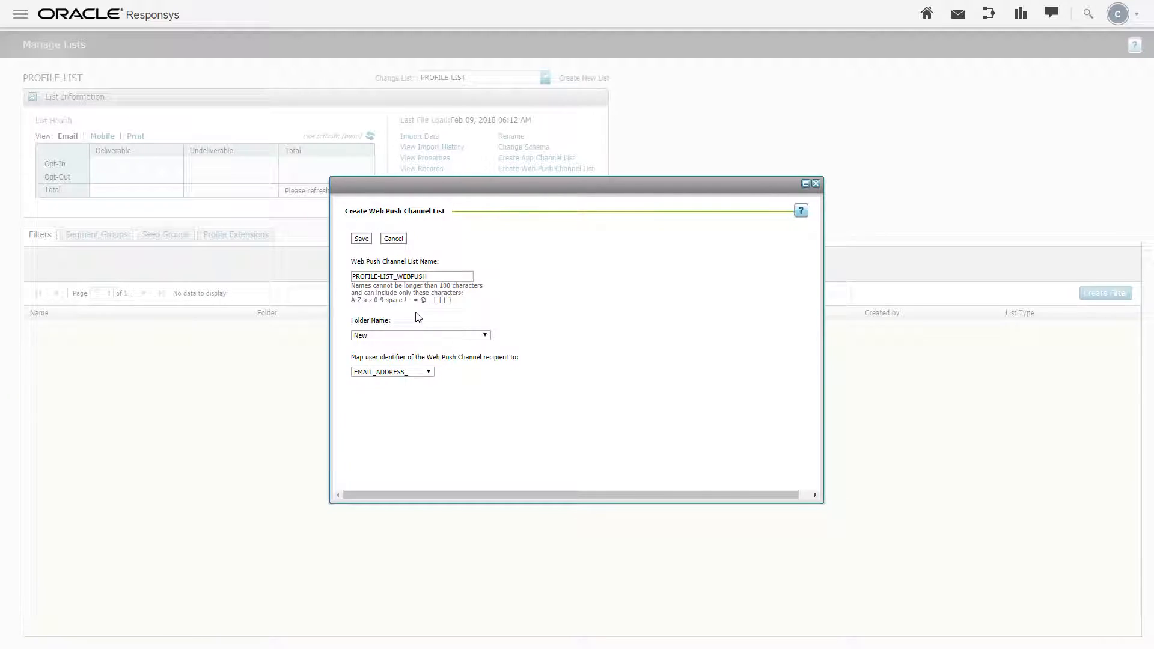
click(361, 238)
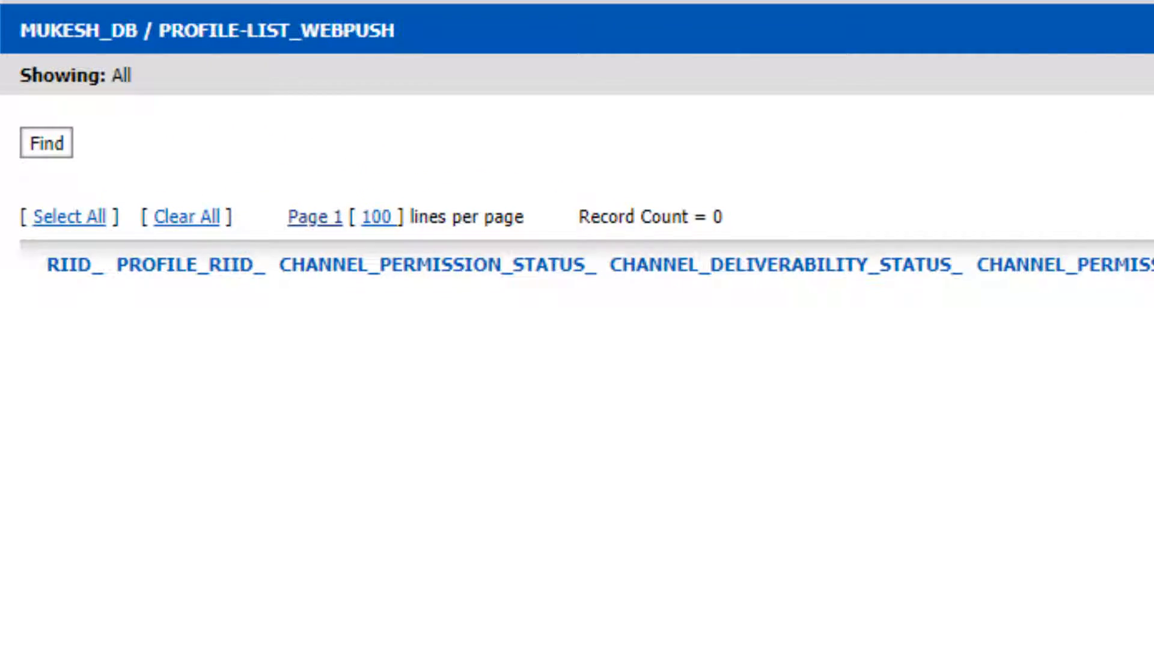
Step: Scroll across the empty PROFILE-LIST_WEBPUSH records view
scroll(right, 3)
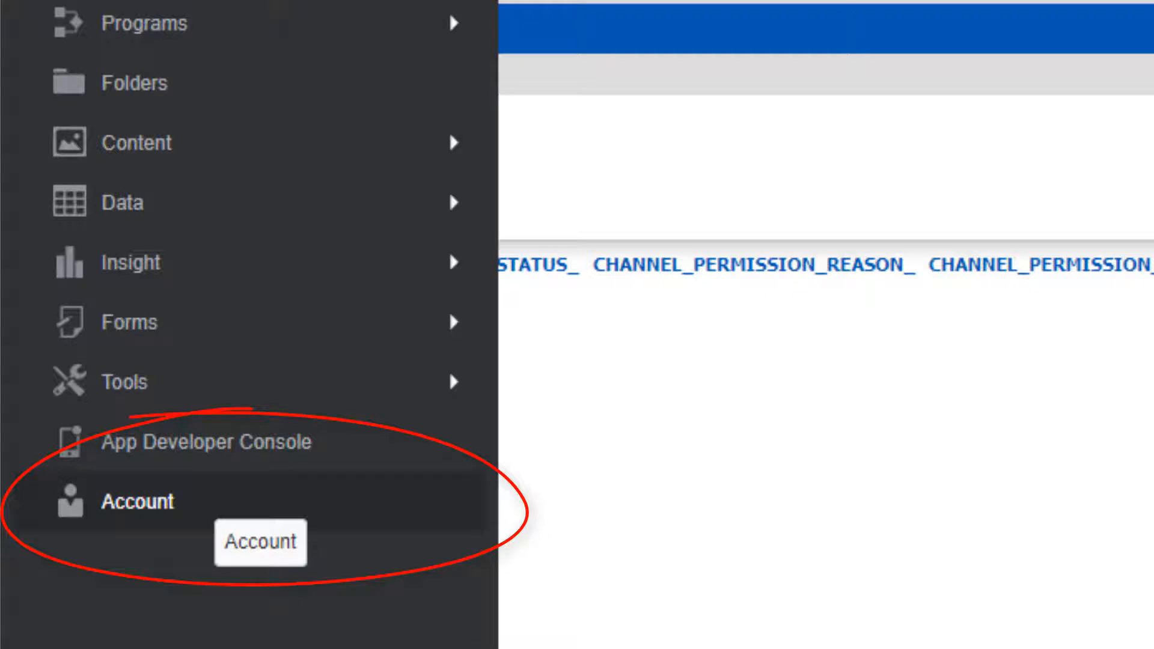
Step: In Account > Web Push App configurations, add PROFILE-LIST to Durham Denim and save
click(137, 501)
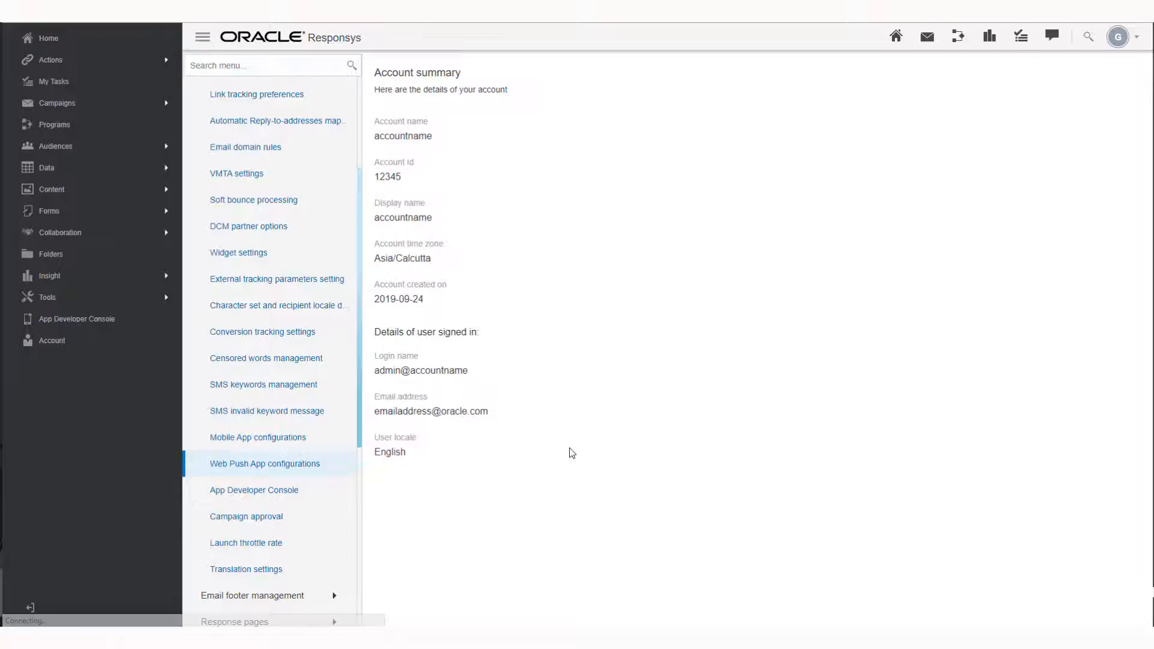
click(265, 464)
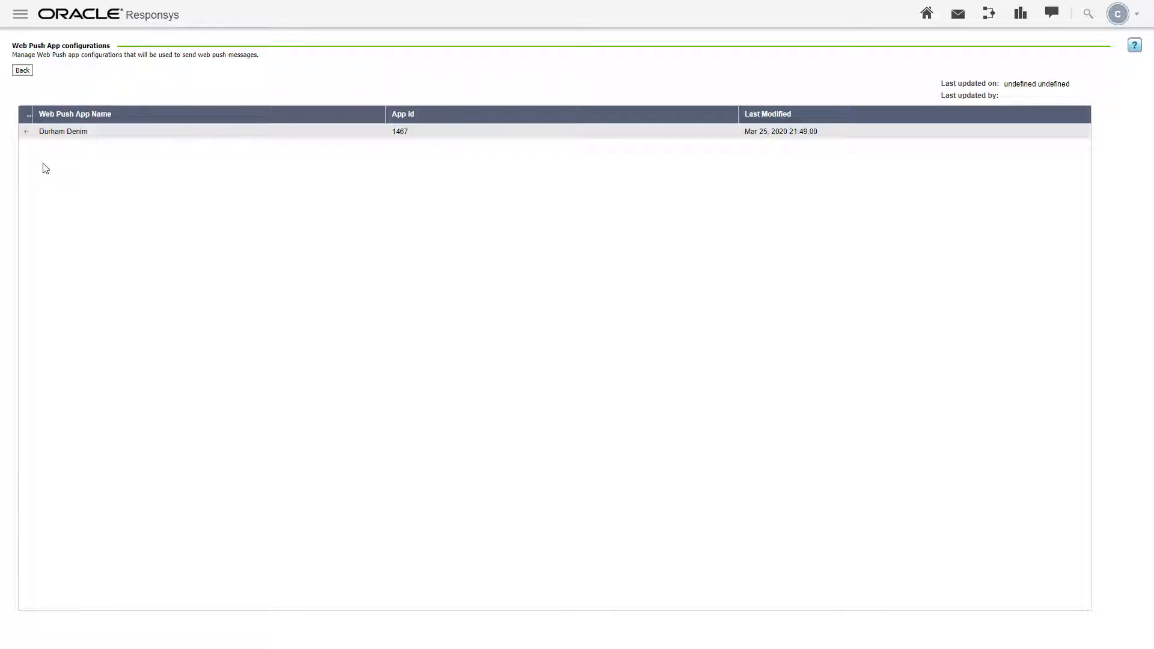
click(25, 131)
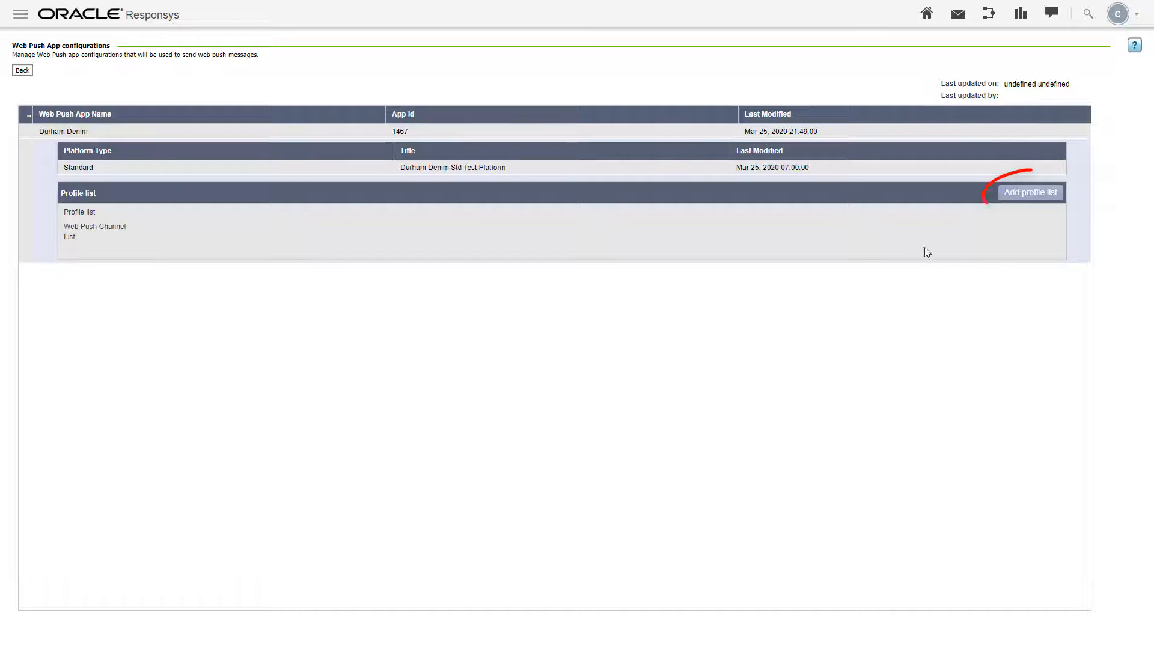
click(1030, 192)
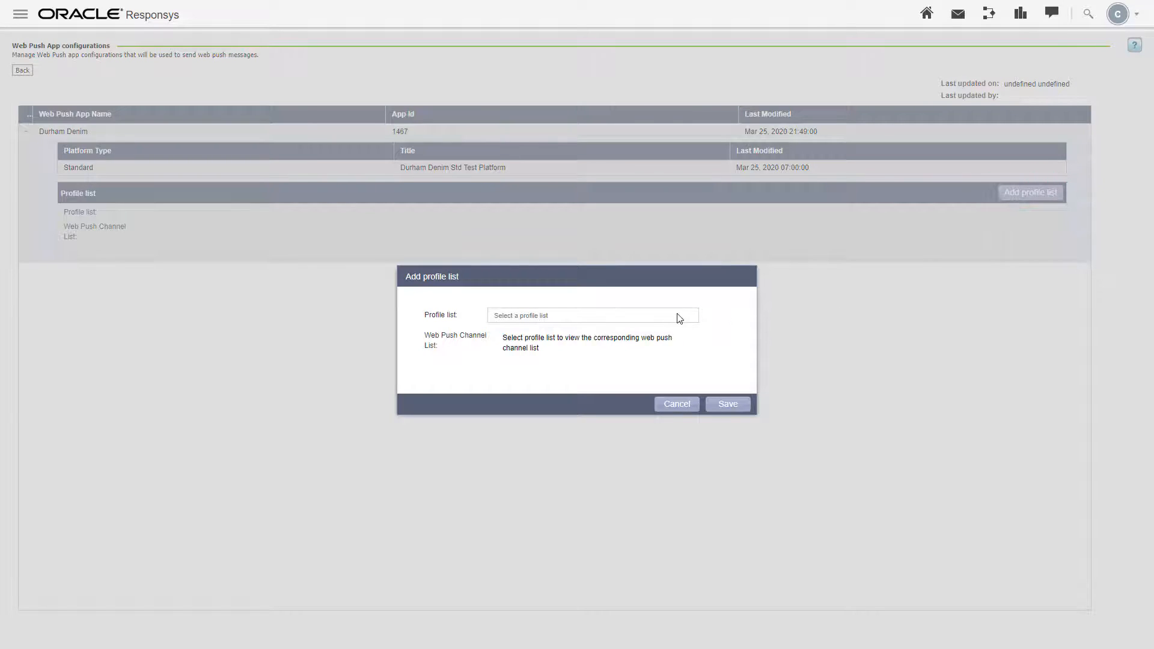
click(591, 315)
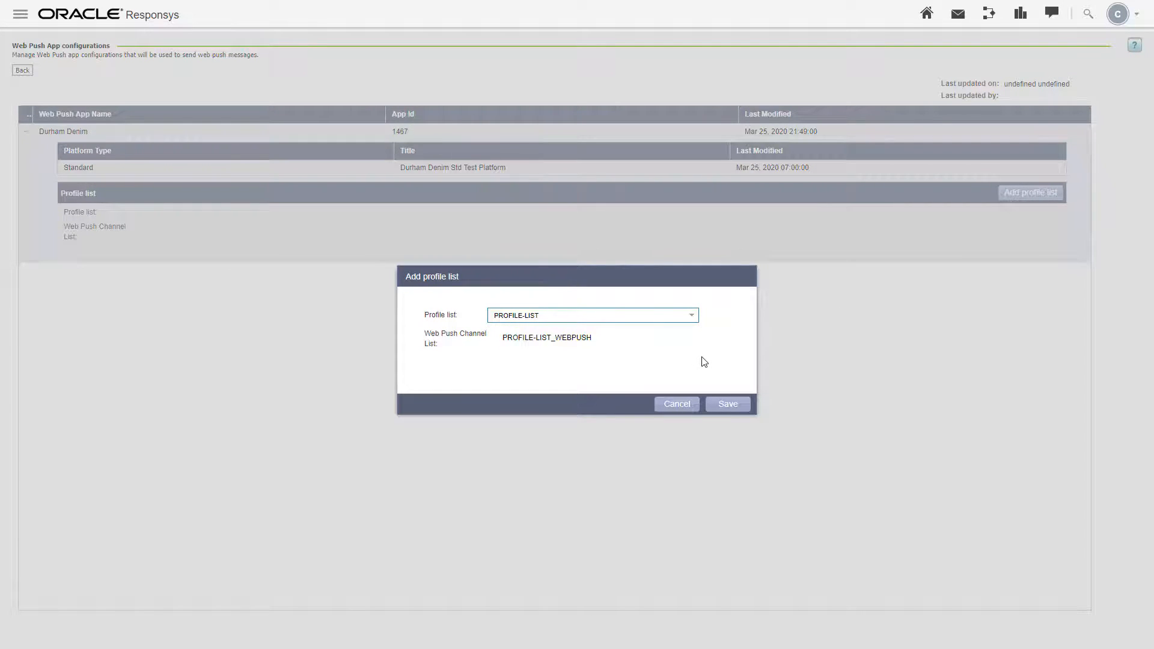
click(727, 403)
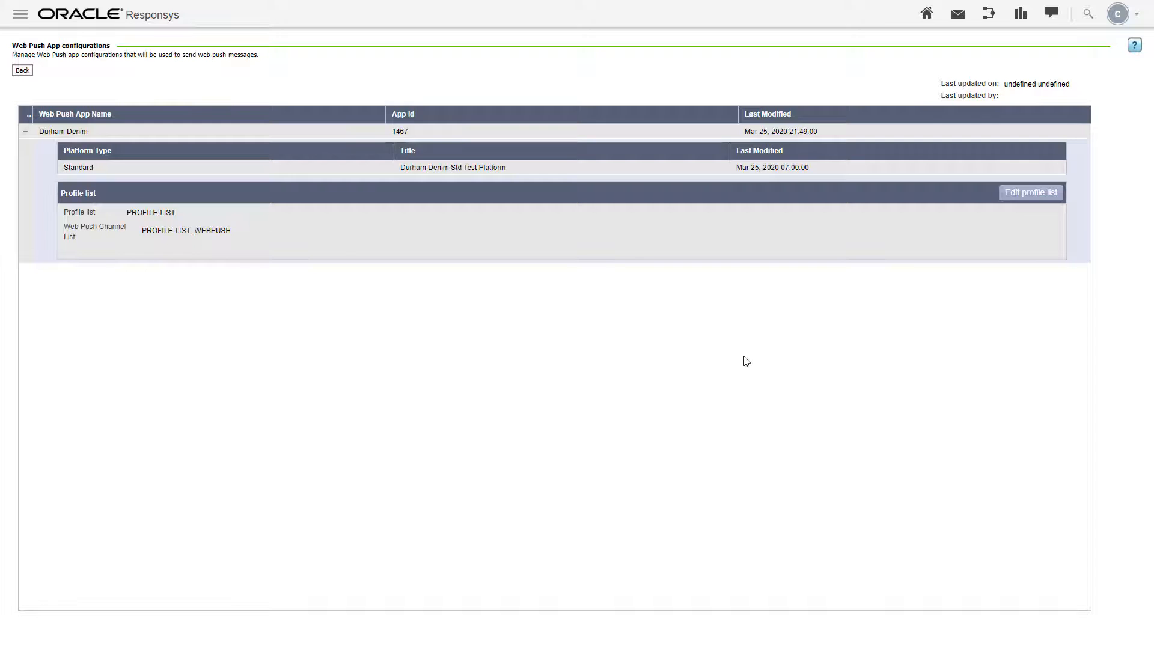